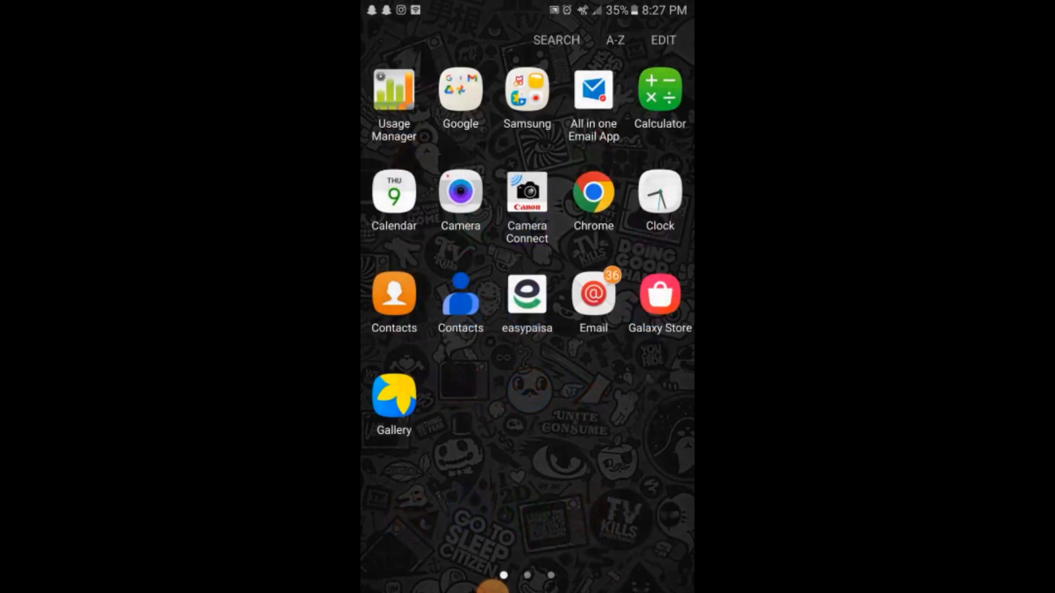
Swipe to the second app-drawer page showing Settings and other apps
{"action": "scroll", "scroll_direction": "left", "scroll_amount": 3}
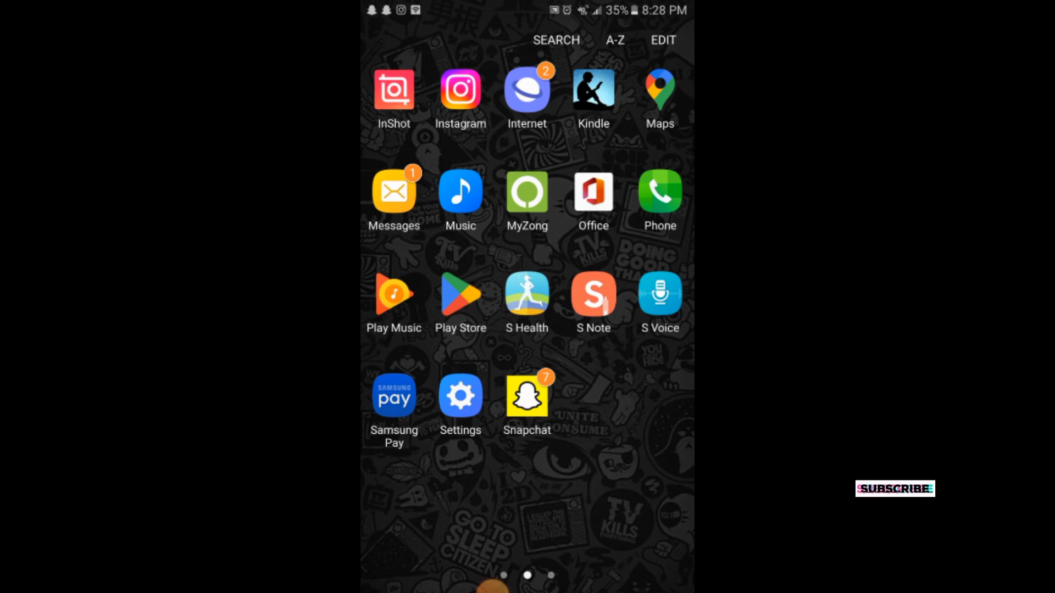
Launch Instagram and scroll the Explore feed to the sr__capture reel
{"action": "left_click", "coordinate": [460, 90]}
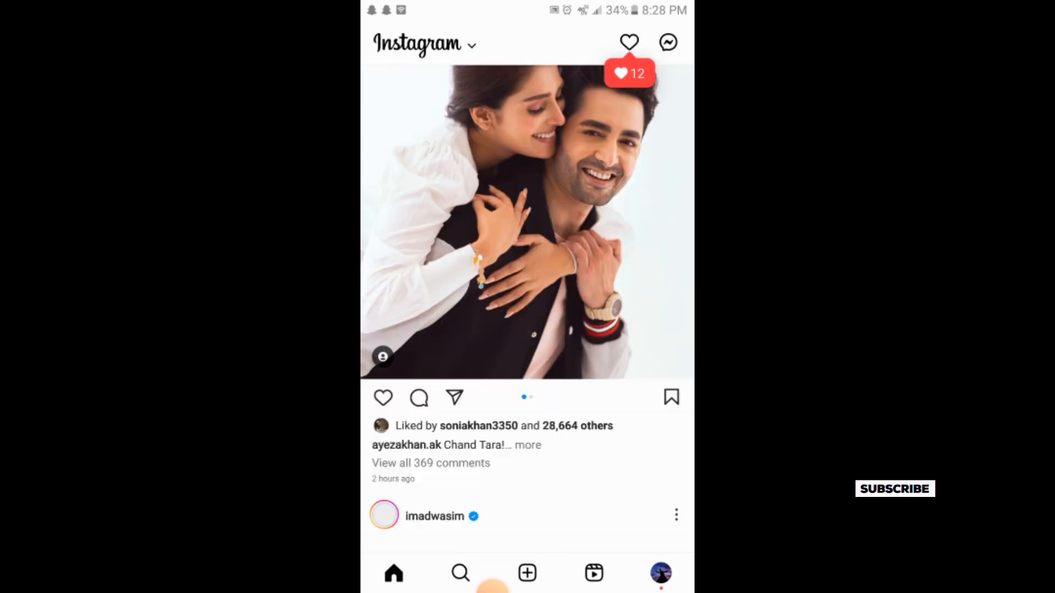
{"action": "scroll", "scroll_direction": "down", "scroll_amount": 3}
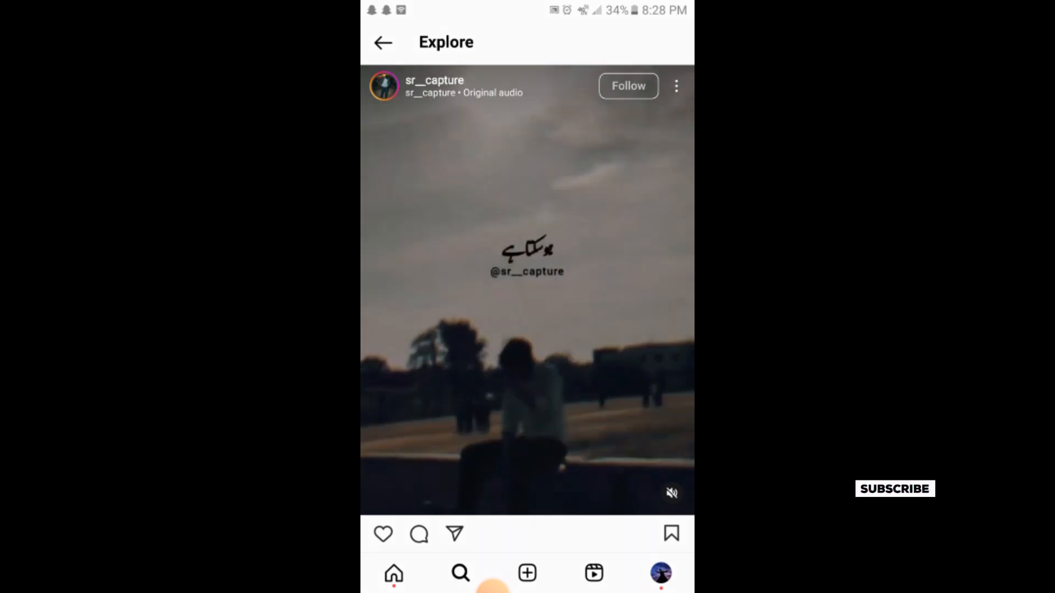
Copy the reel's link via its options menu and land in Seal's user guide
{"action": "left_click", "coordinate": [676, 85]}
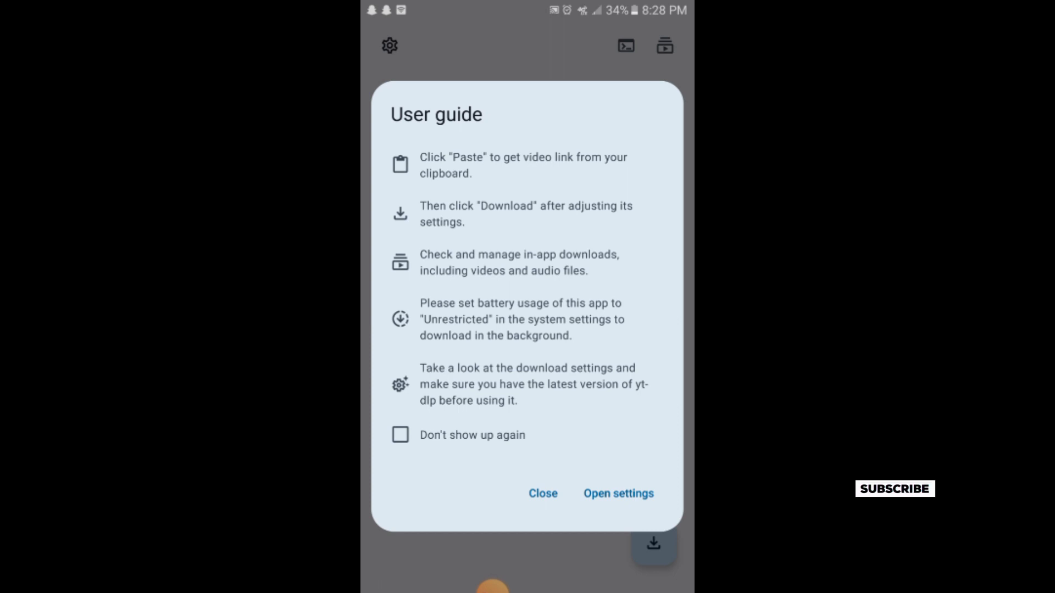
Close the user guide so the copied reel link fills the Video link field
{"action": "left_click", "coordinate": [543, 494]}
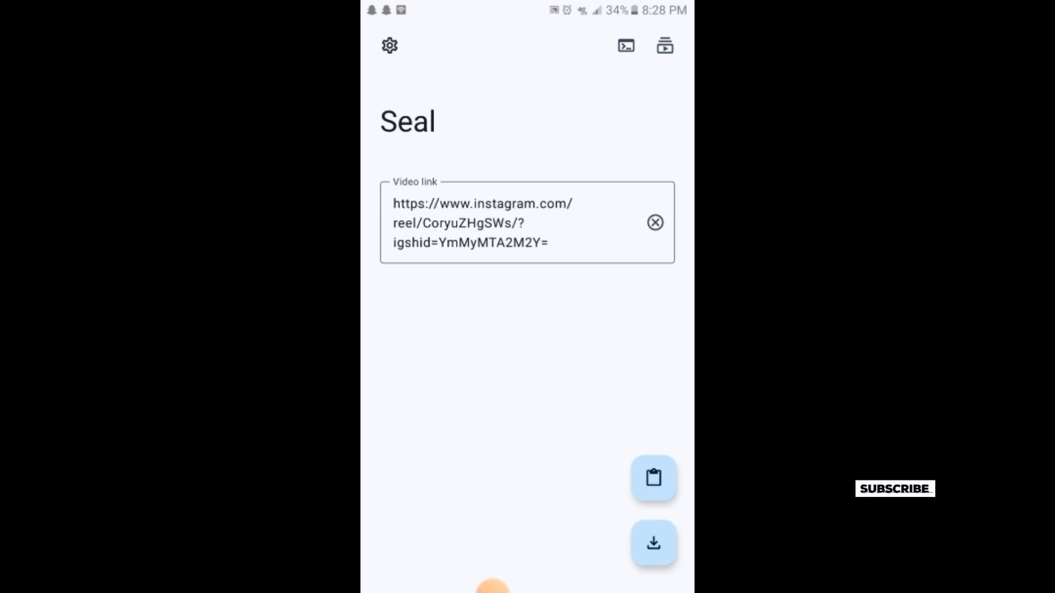
Confirm the download from the Configure before download sheet, reaching the storage permission prompt
{"action": "left_click", "coordinate": [652, 543]}
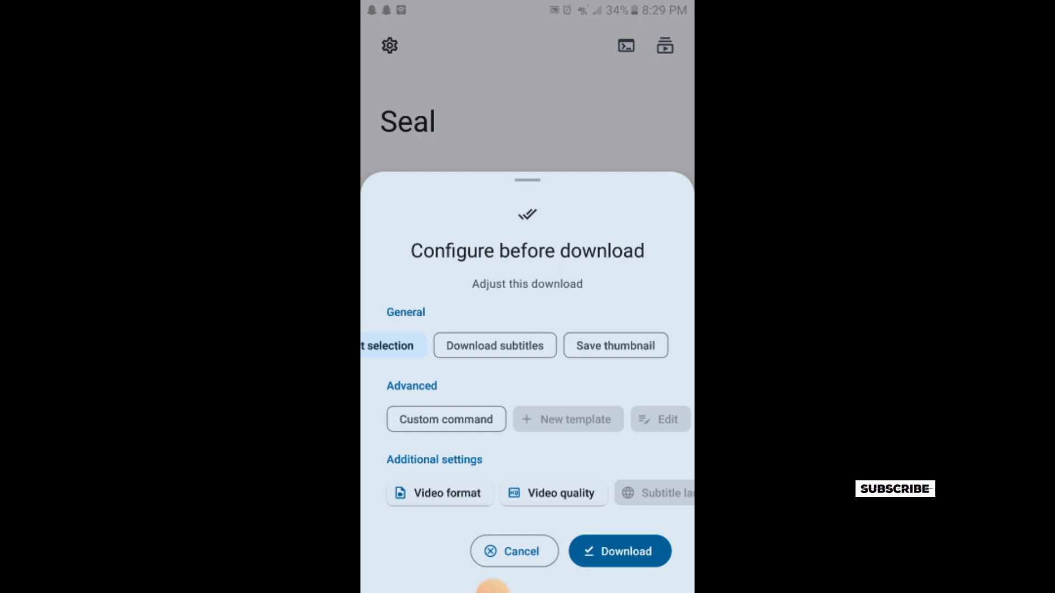
{"action": "scroll", "scroll_direction": "left", "scroll_amount": 3}
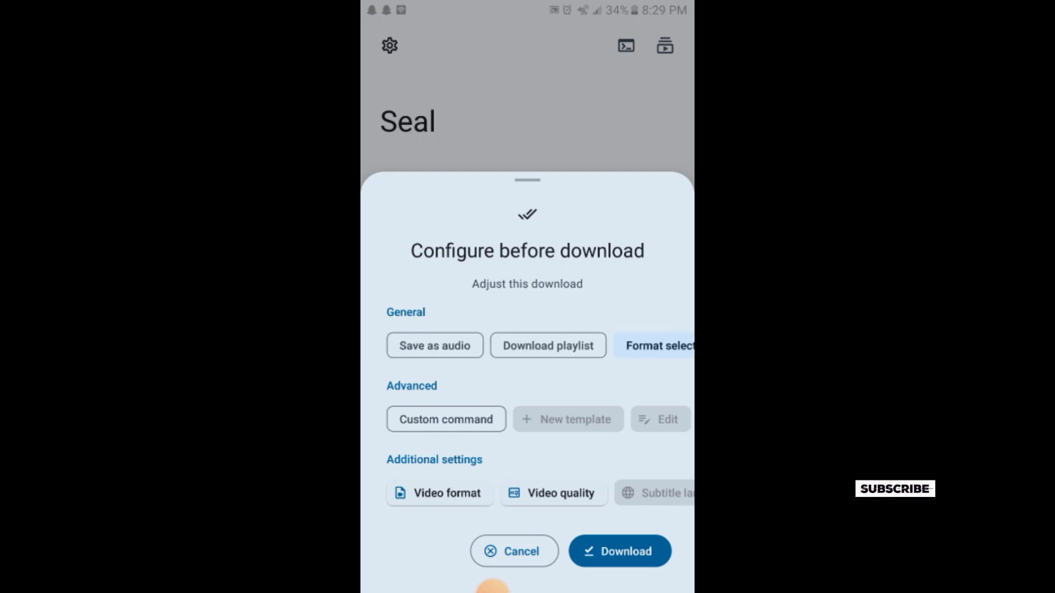
{"action": "left_click", "coordinate": [619, 551]}
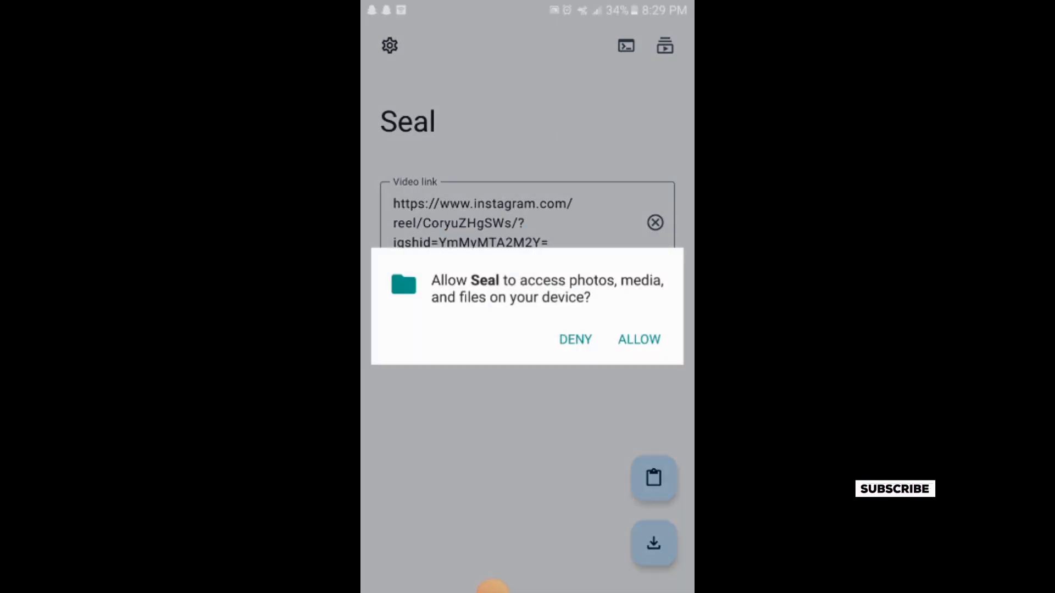
Grant media file access and download the reel as the suggested 640x1137 MP4
{"action": "left_click", "coordinate": [638, 339]}
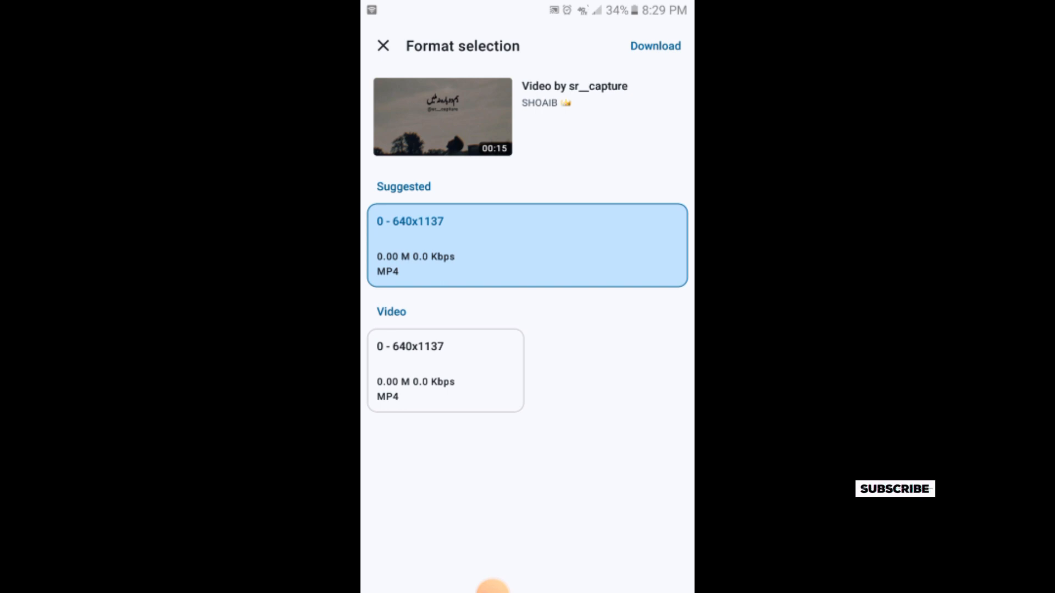
{"action": "left_click", "coordinate": [654, 45]}
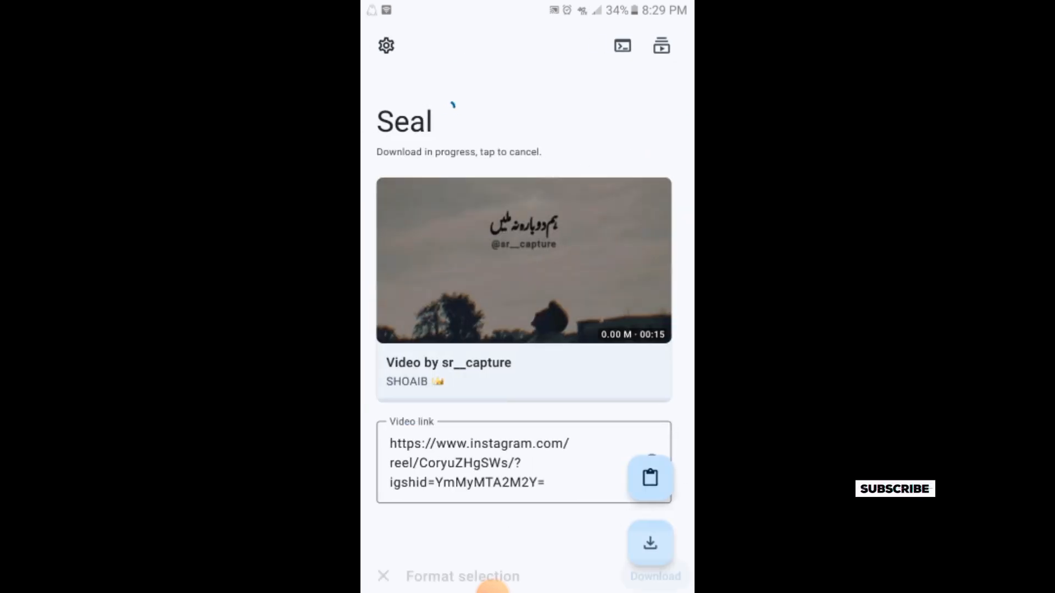